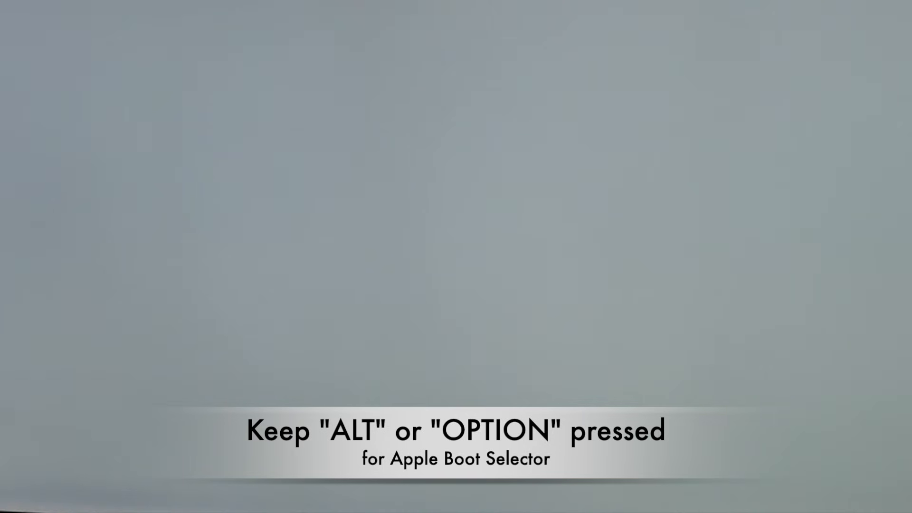
Hold Option at power-on and choose the EFI Boot entry to load OpenCore.
key(alt)
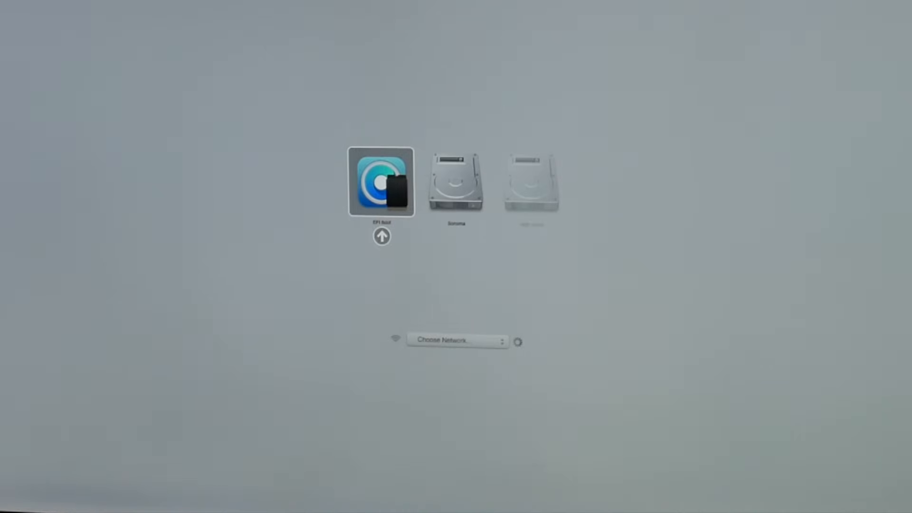
click(456, 182)
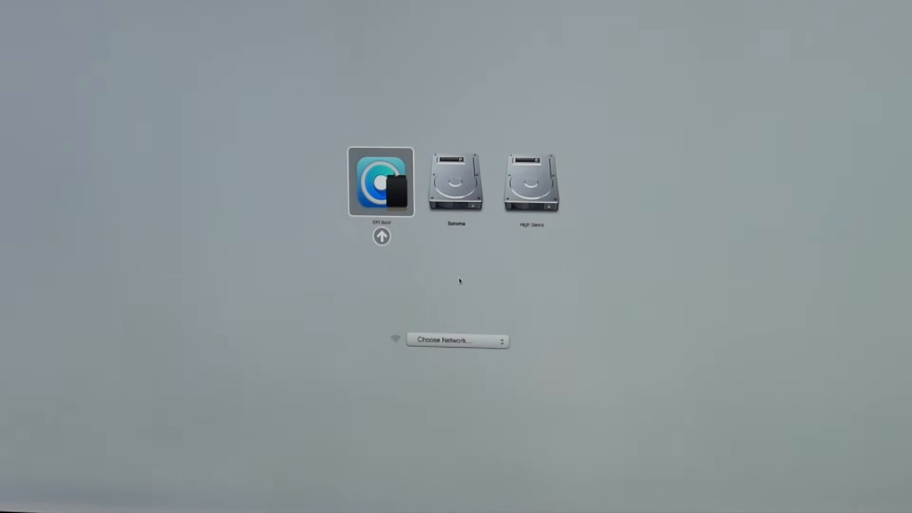
key(ctrl)
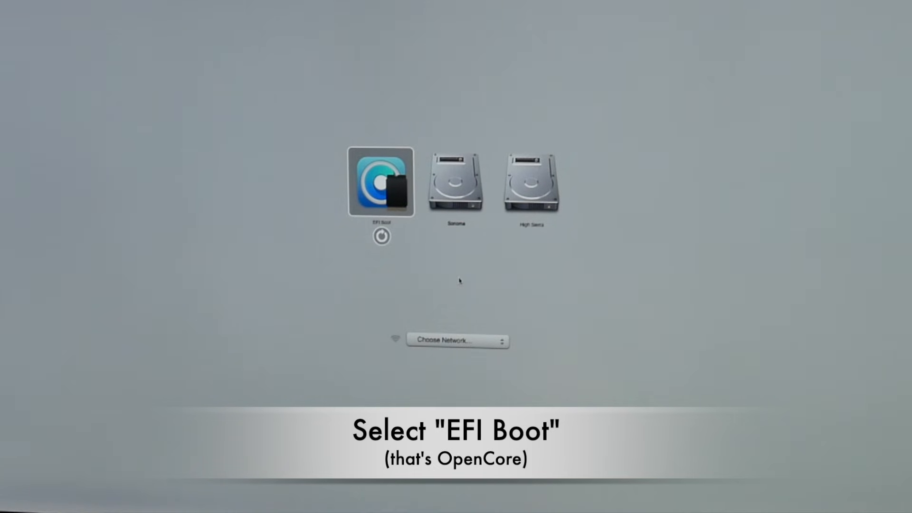
Boot into OpenCore, show its hidden auxiliary entries, and move to Recovery 14.1 (dmg).
click(381, 182)
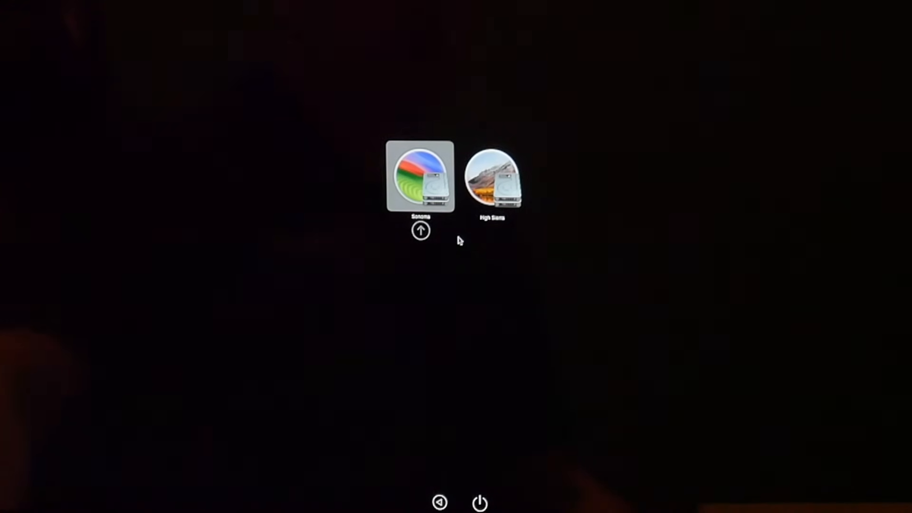
key(space)
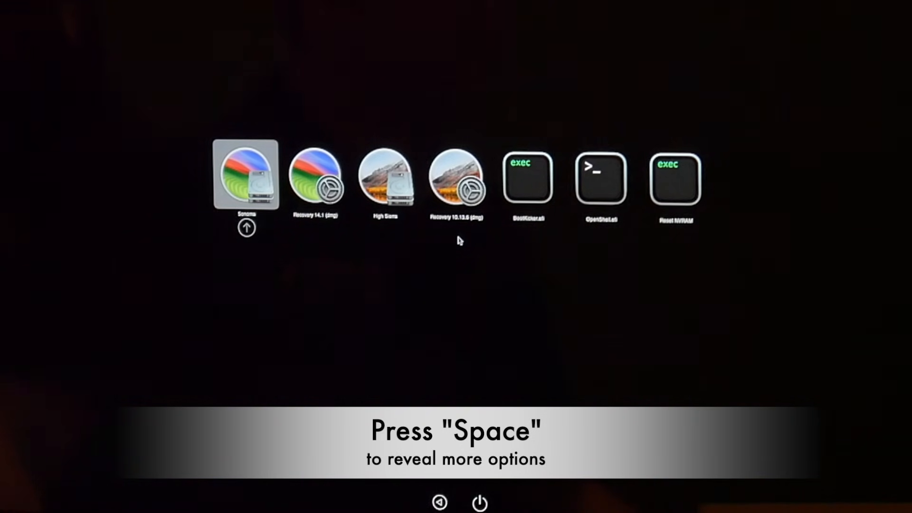
key(space)
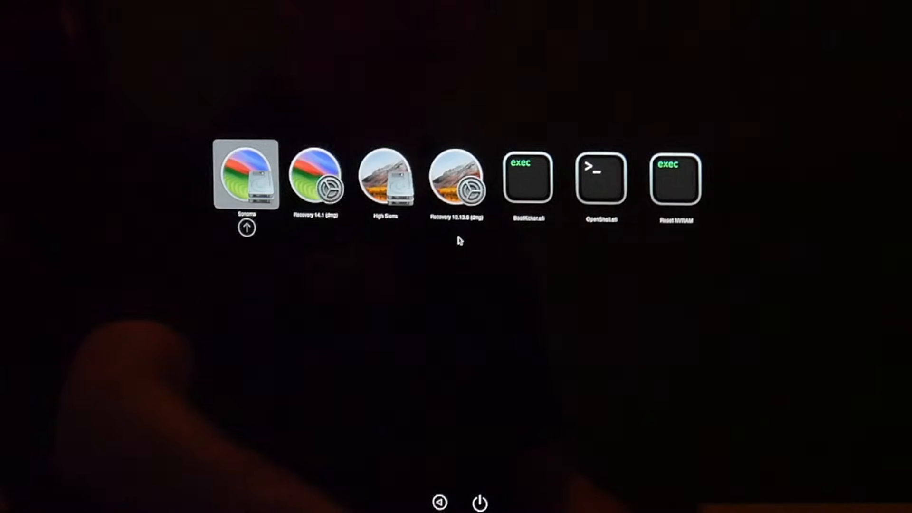
key(right)
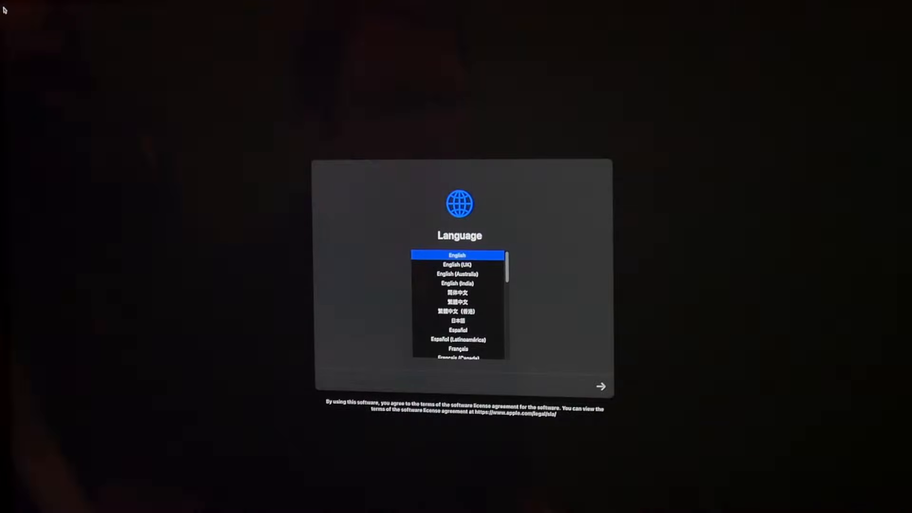
mouse_move(269, 211)
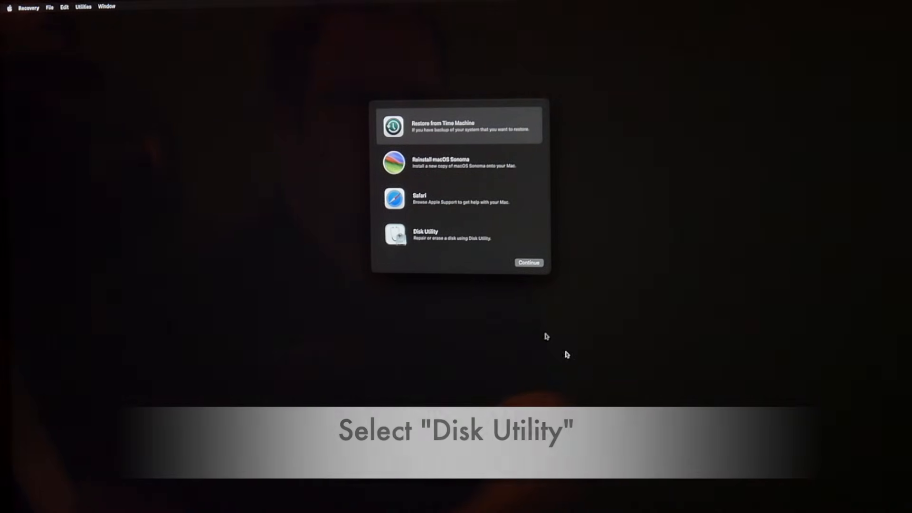
Keep English and launch Disk Utility from the macOS Recovery options.
click(459, 235)
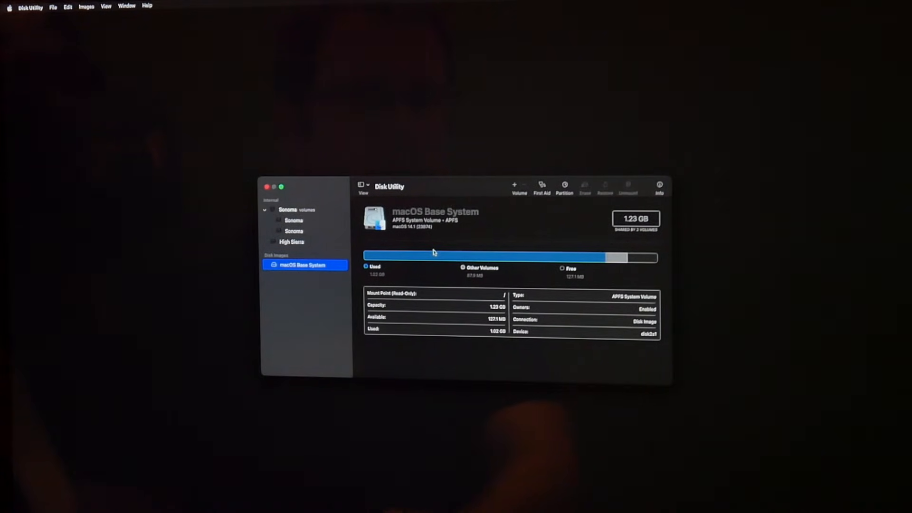
mouse_move(341, 229)
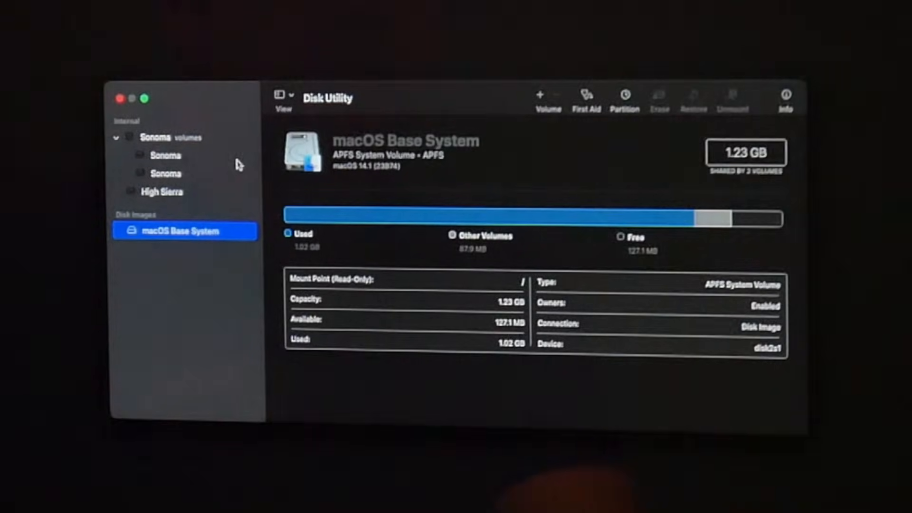
Select the Sonoma volume group (disk3s5) and show its info with mount point /Volumes/Sonoma 1.
click(157, 138)
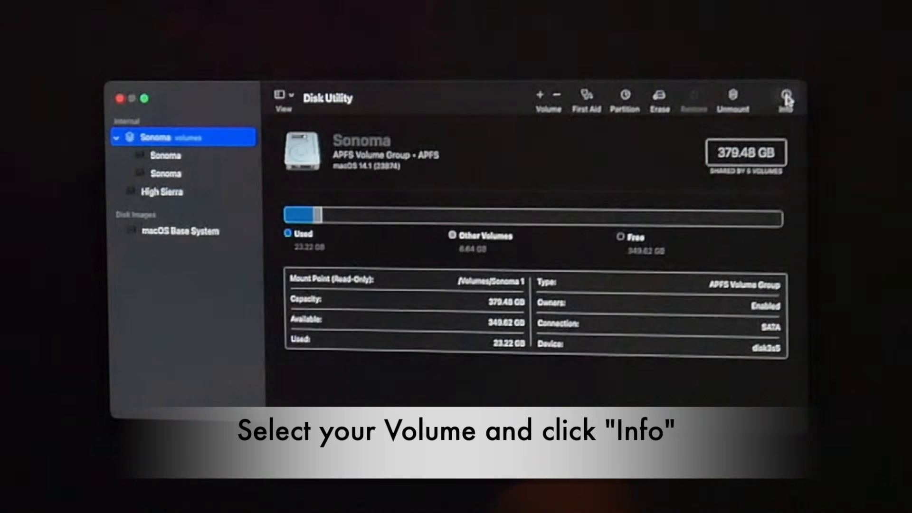
click(786, 96)
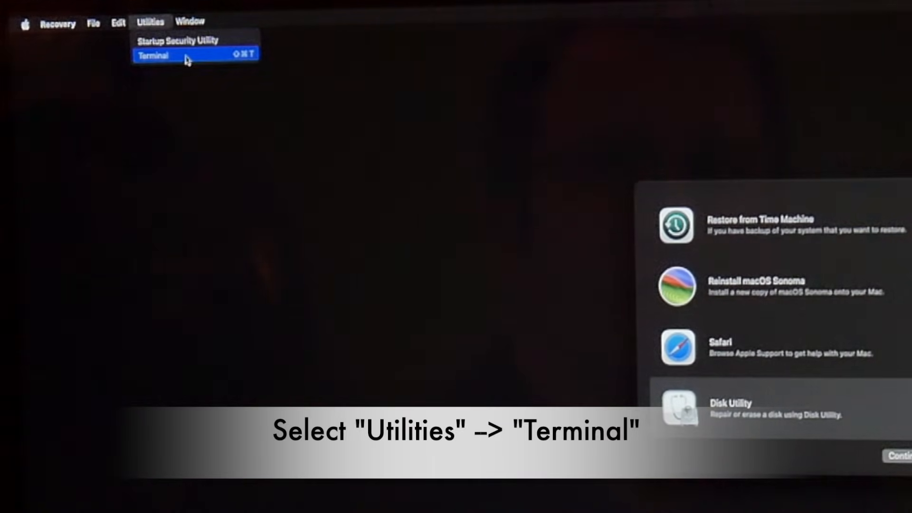
Launch Terminal from the Recovery Utilities menu to get a bash root prompt.
click(153, 55)
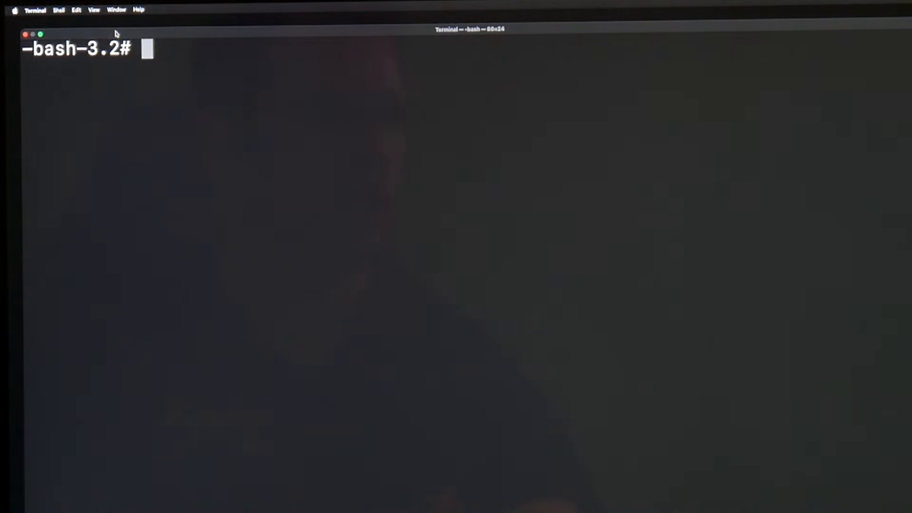
Run mount -uw "/Volumes/Sonoma 1" to make the Sonoma volume writable.
text(mount)
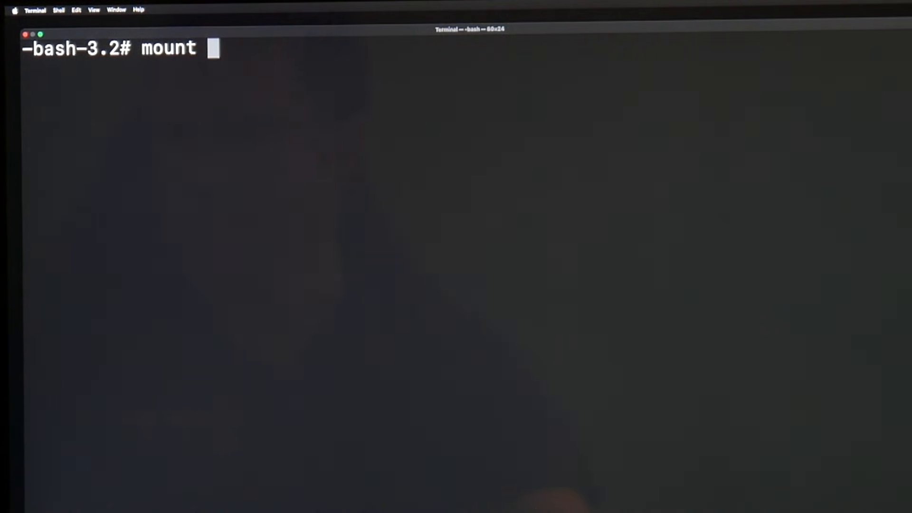
text(-)
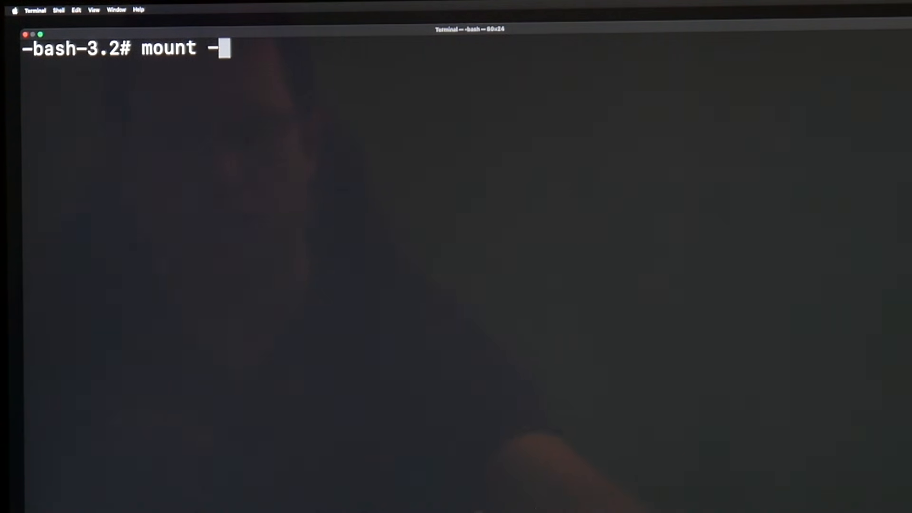
text(uw ")
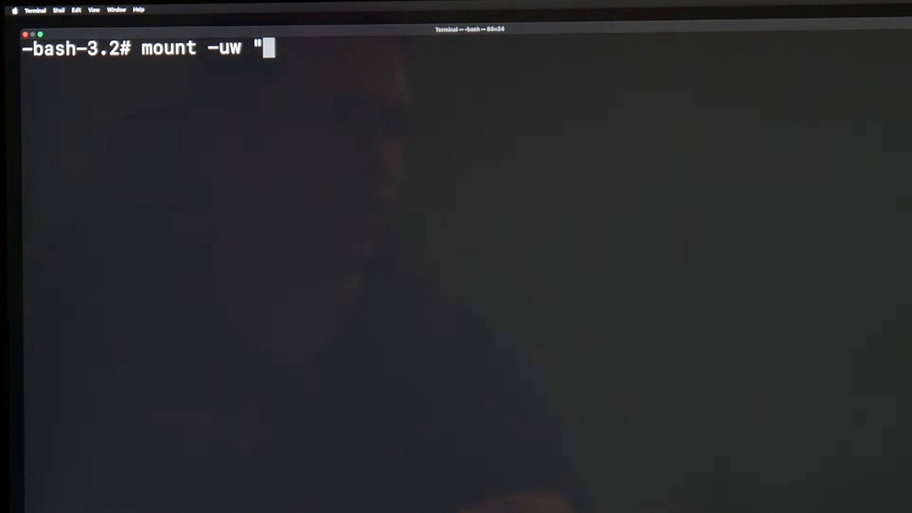
text(/)
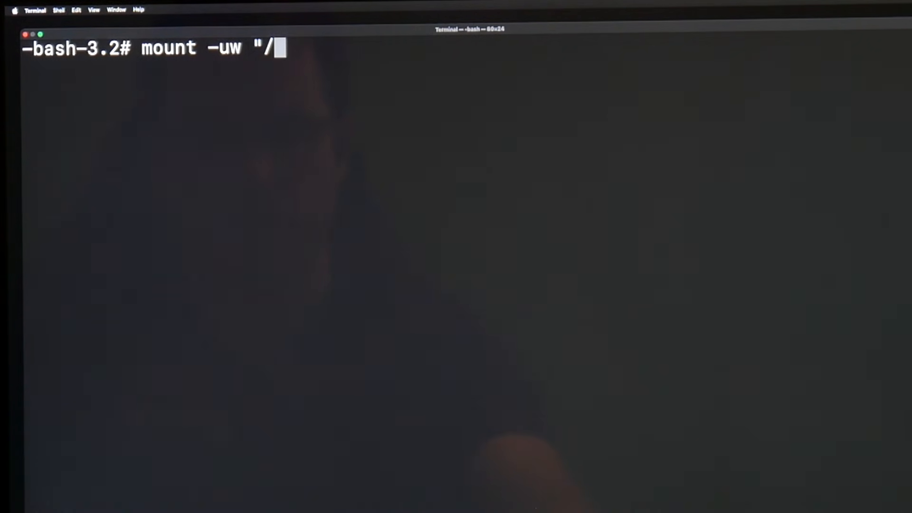
text(Volumes)
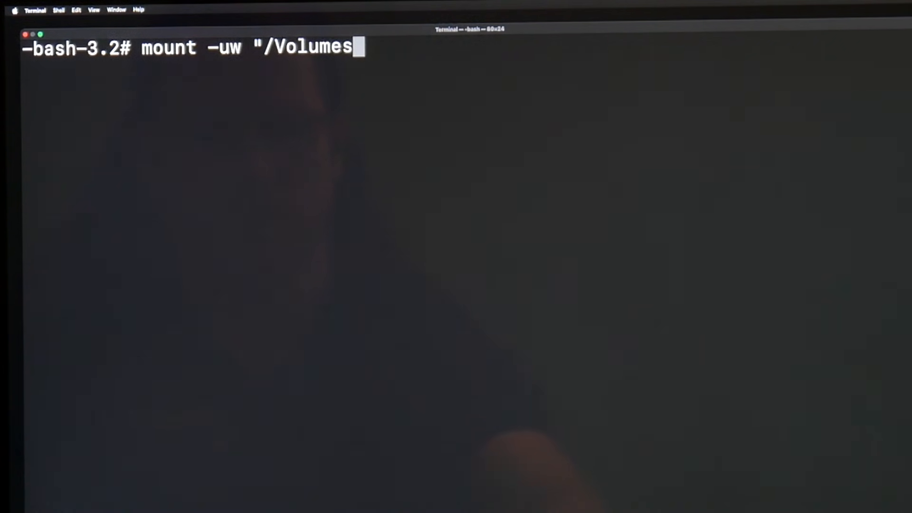
text(/Sono)
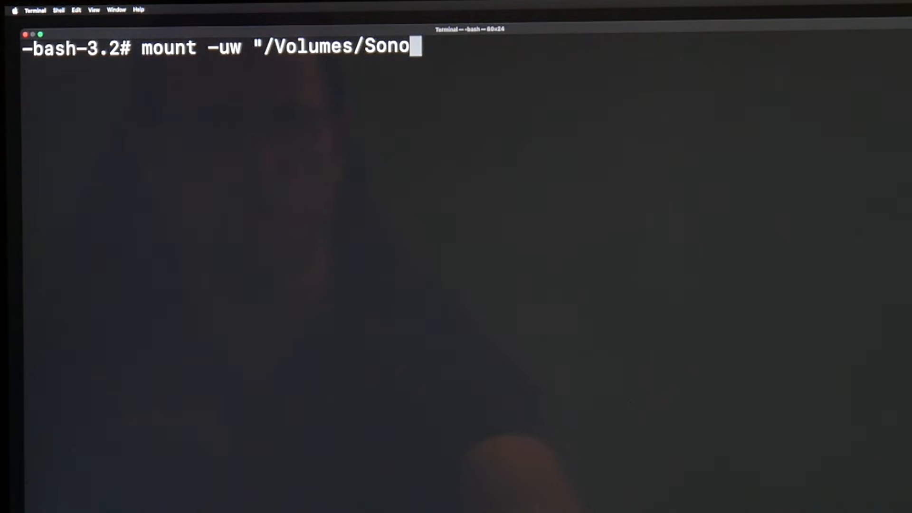
text(ma 1)
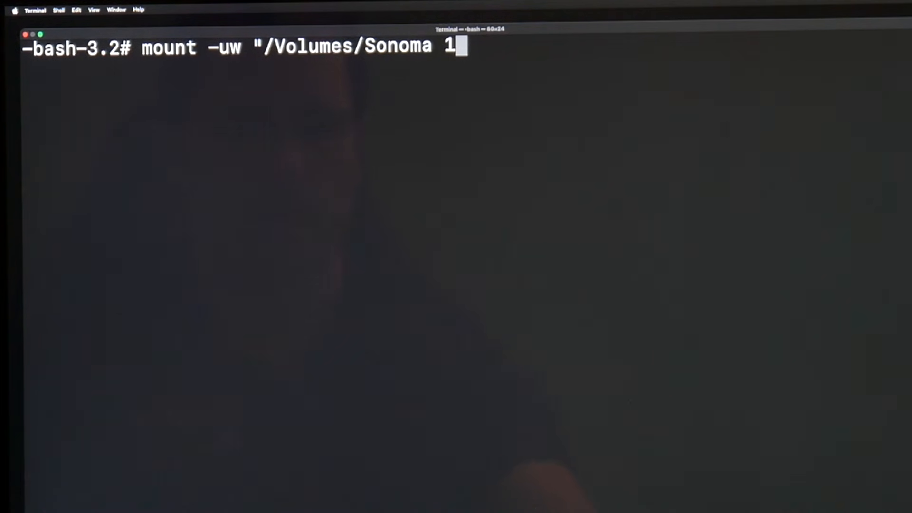
text(")
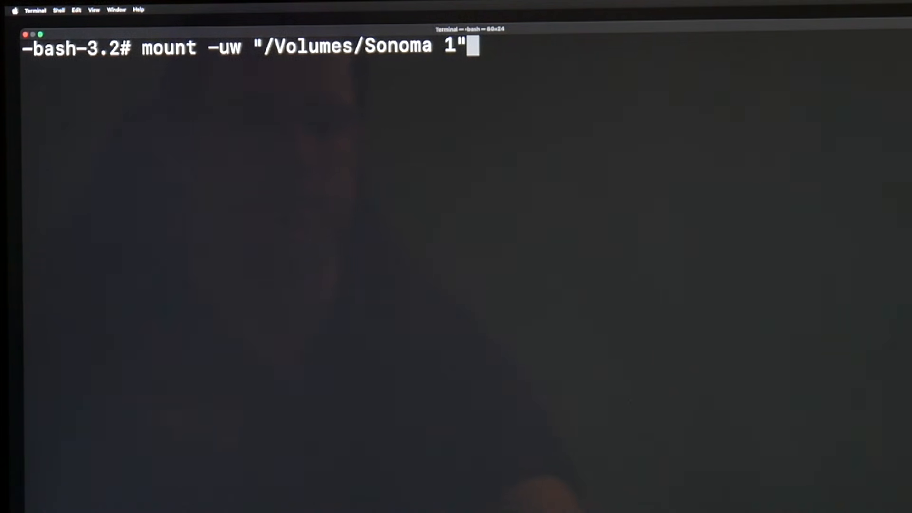
key(Return)
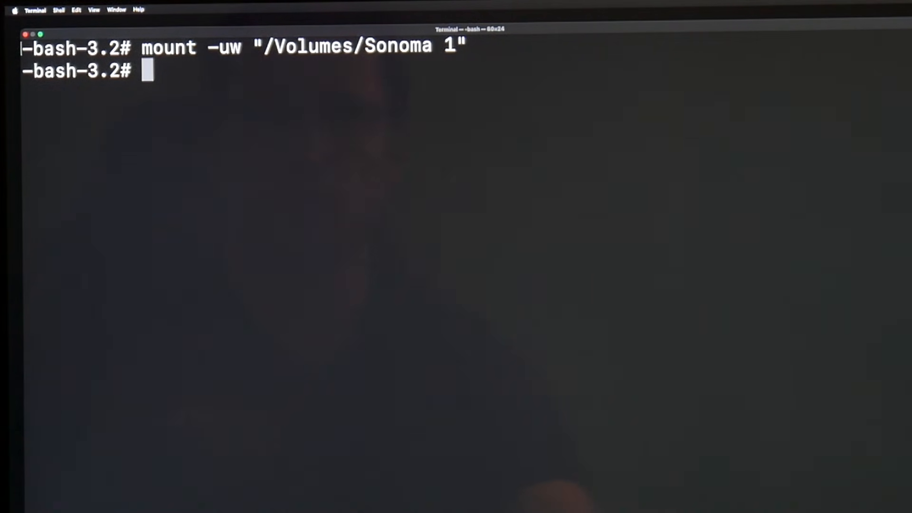
Run bless --mount "/Volumes/Sonoma 1" -bootefi --last-sealed-snapshot in Terminal.
text(bless)
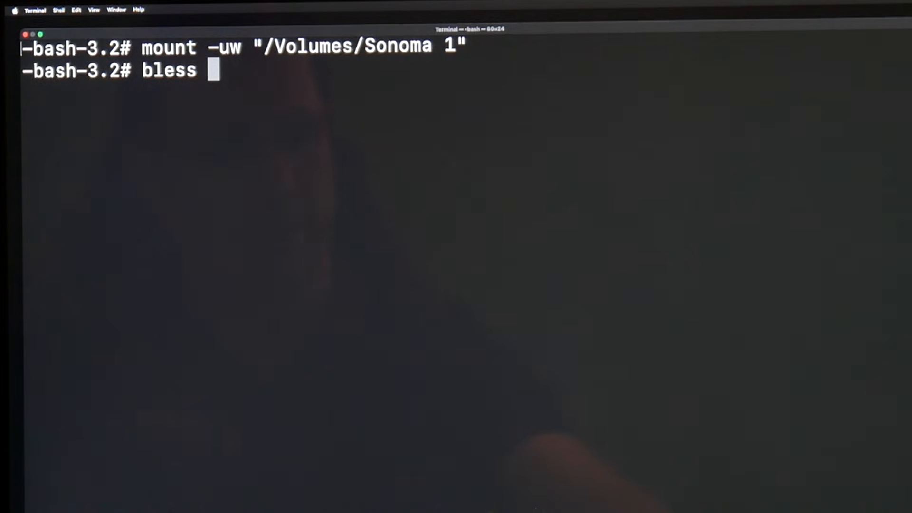
text(--)
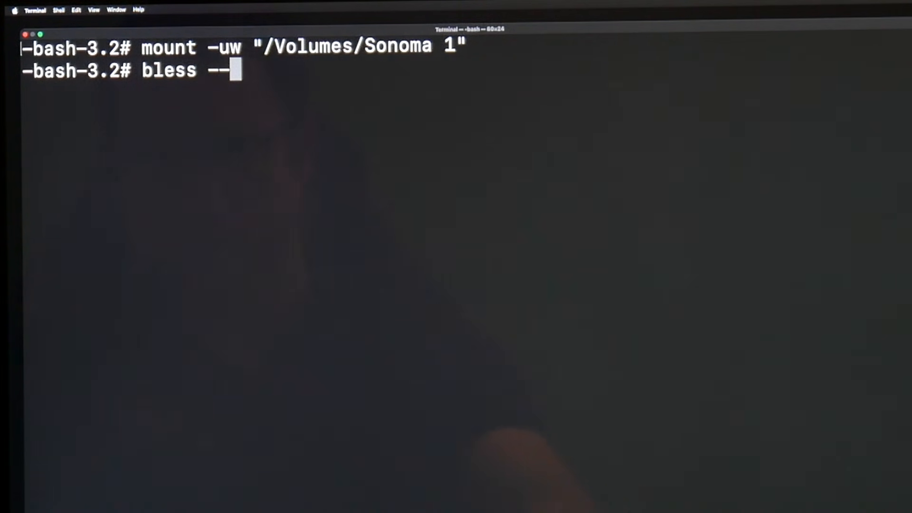
text(mount)
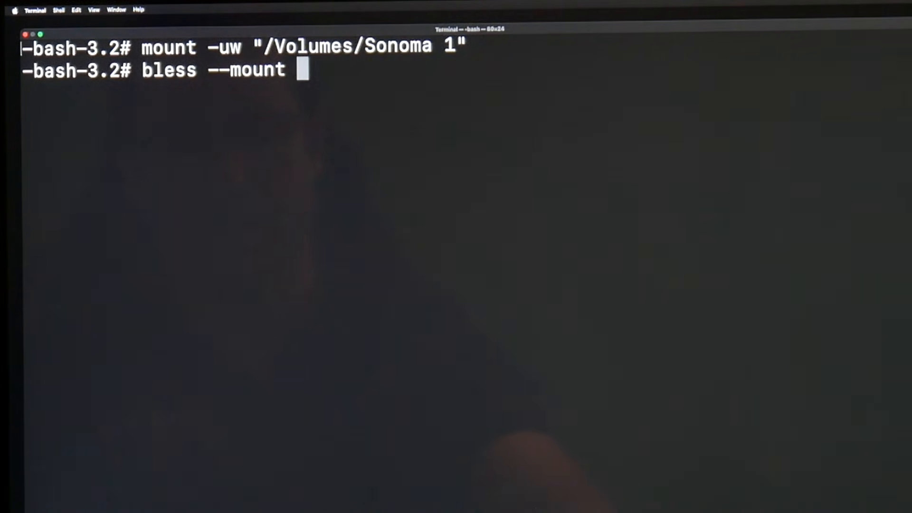
text("/)
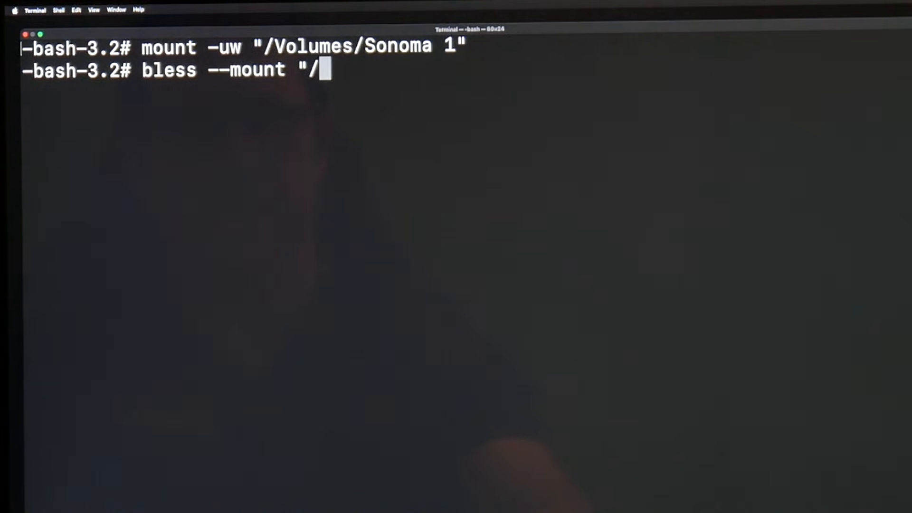
text(Volume)
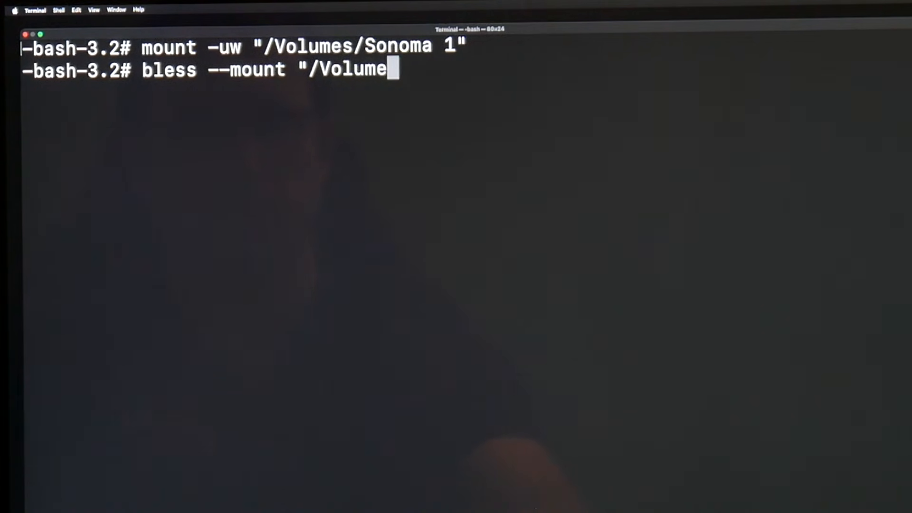
text(s/Son)
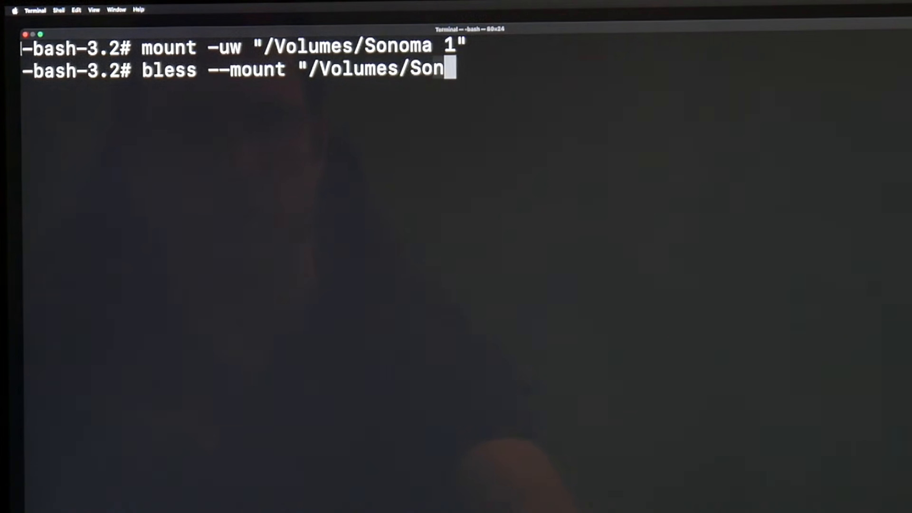
text(oma 1")
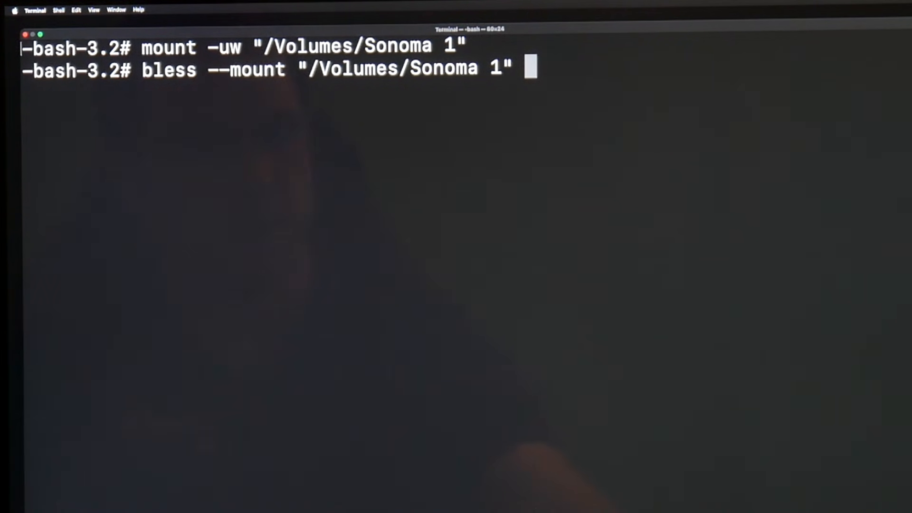
text(-boot)
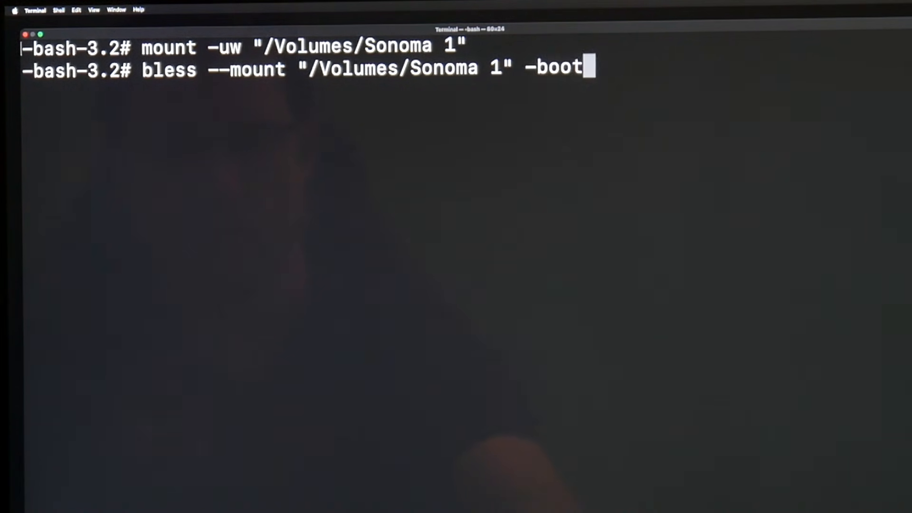
text(efi)
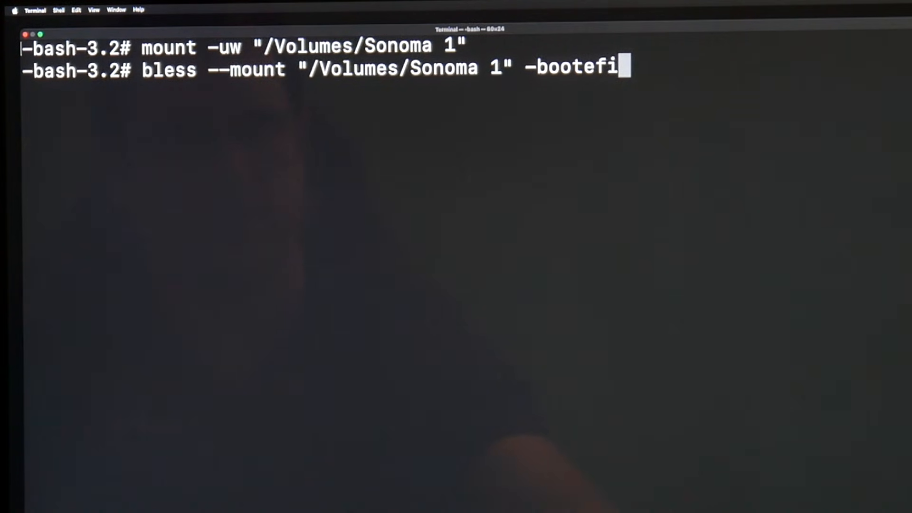
text(" ")
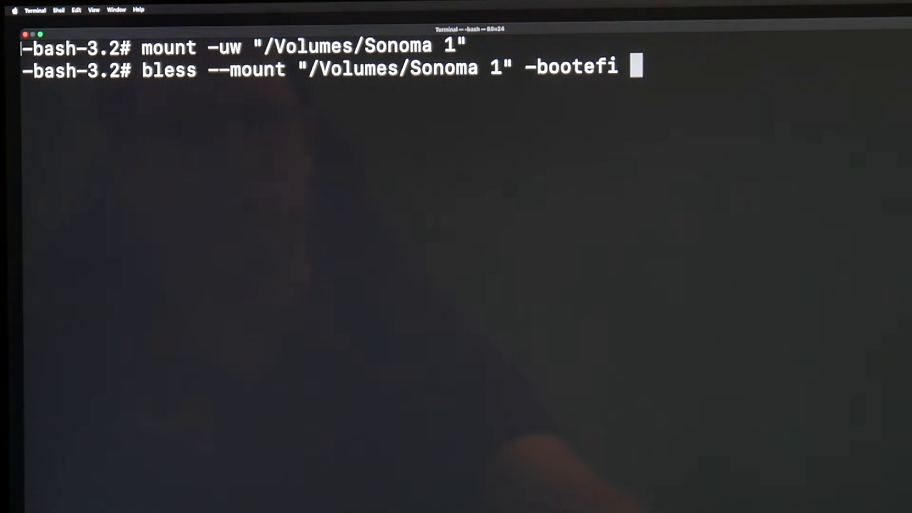
text(--last)
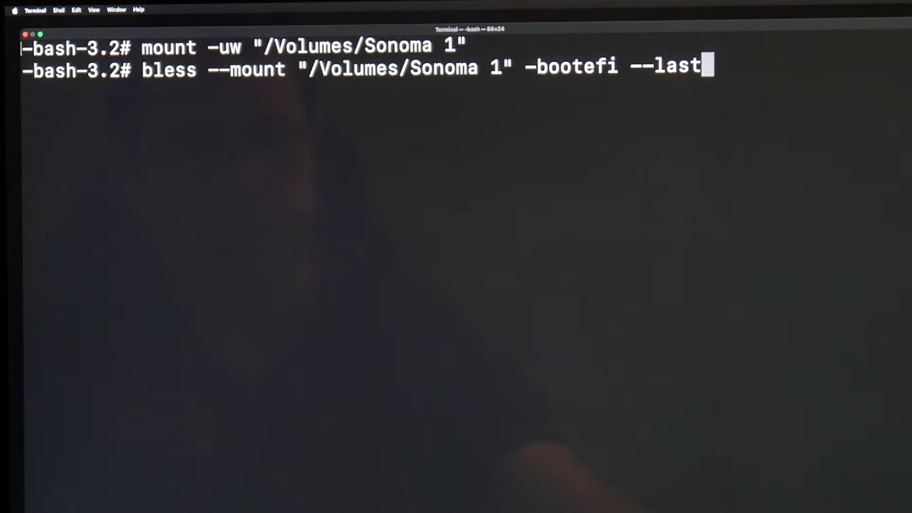
text(-sealed)
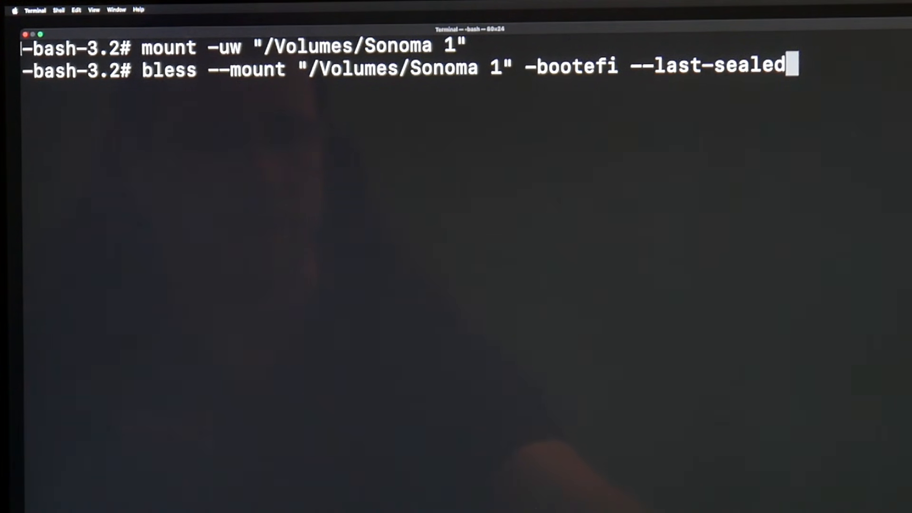
text(-snapshot)
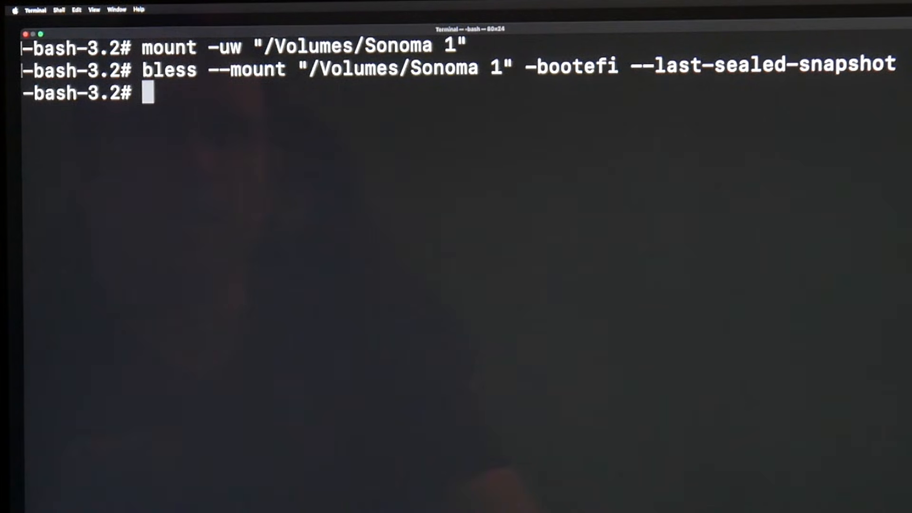
click(35, 10)
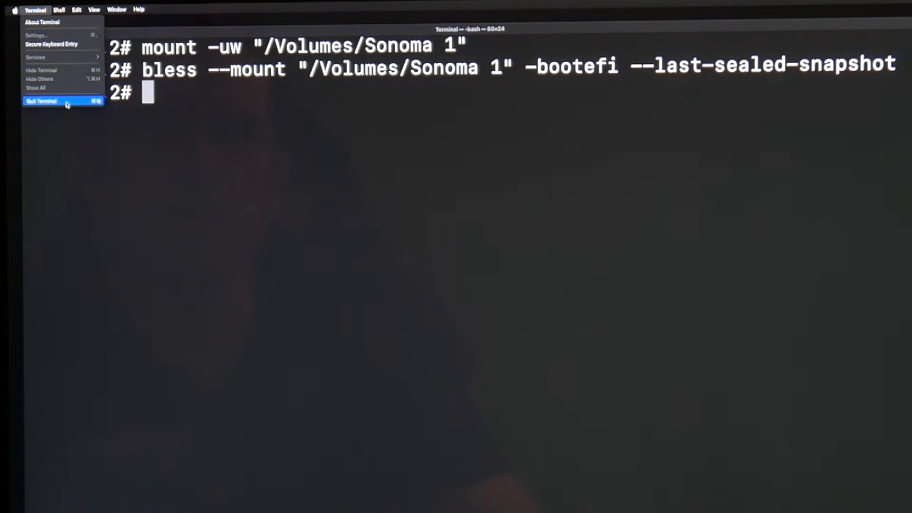
Quit Terminal and choose Restart from the Apple menu.
click(41, 101)
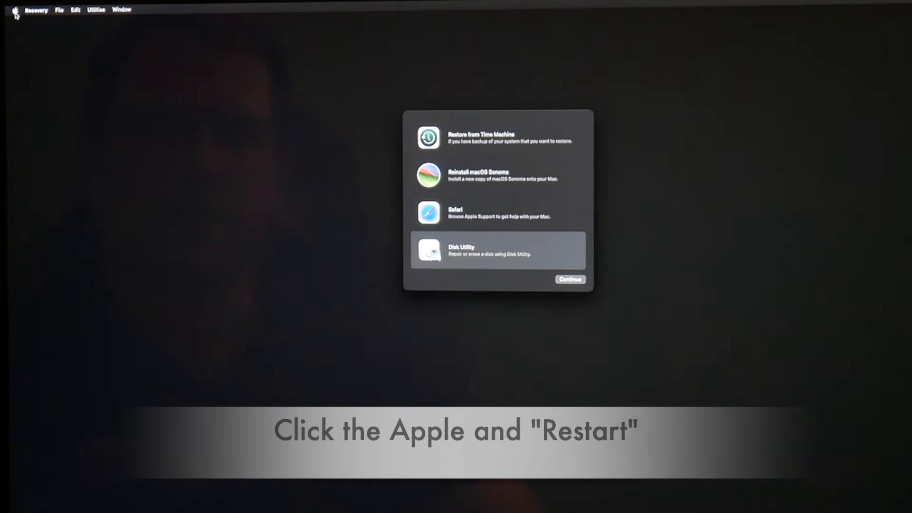
click(13, 10)
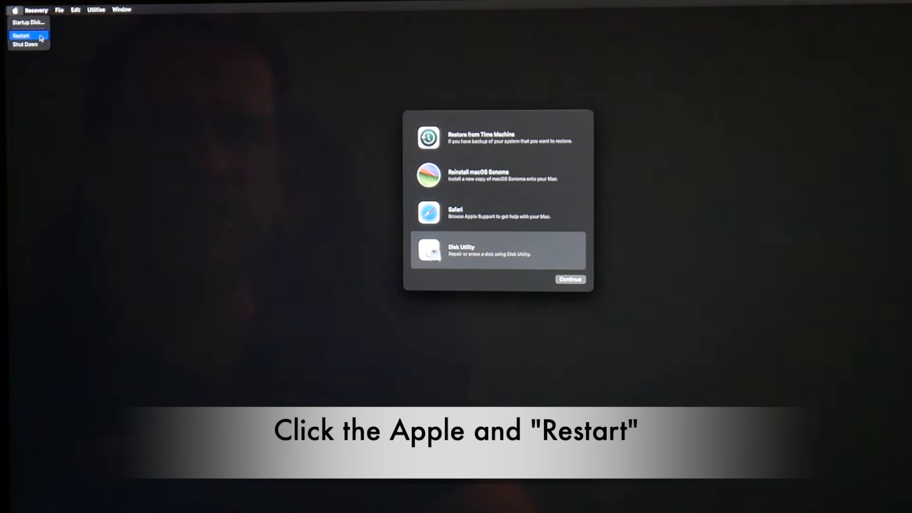
click(22, 36)
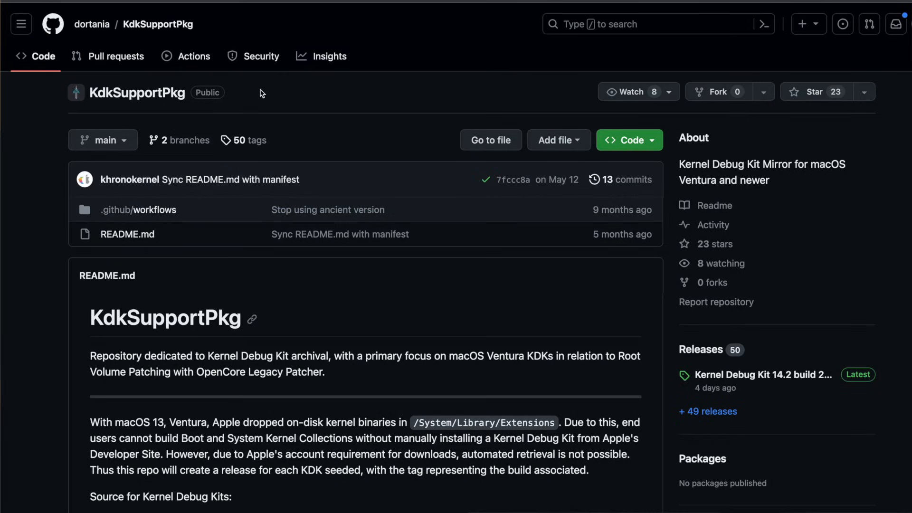
mouse_move(154, 93)
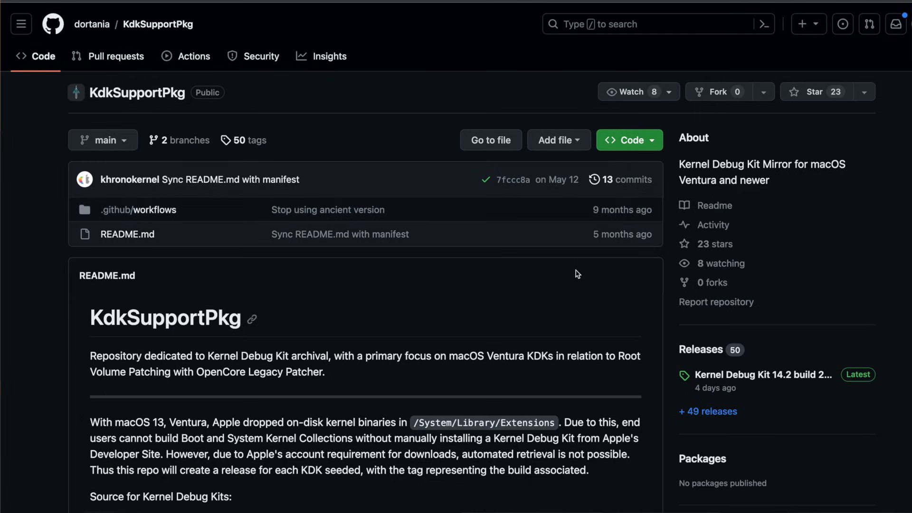
mouse_move(701, 350)
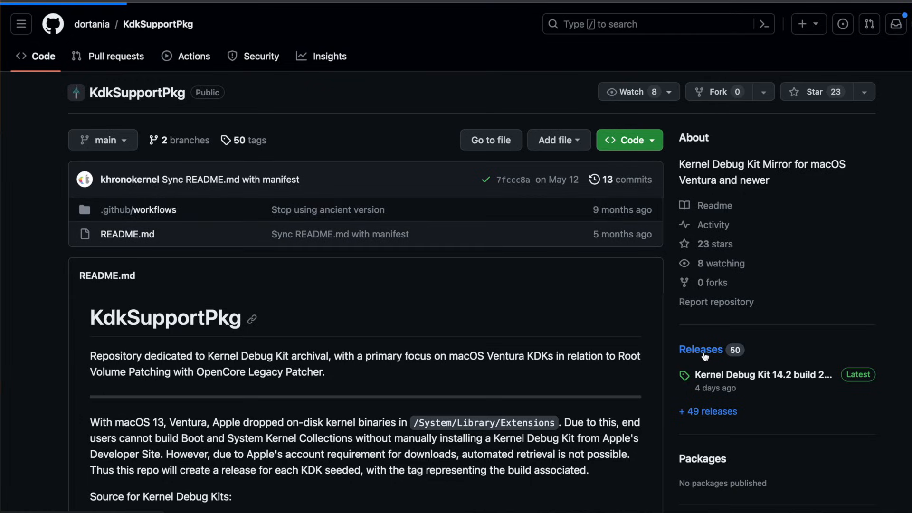
In KdkSupportPkg Releases, expand Kernel Debug Kit 14.1 build 23B74 assets and download the 643 MB dmg.
click(702, 350)
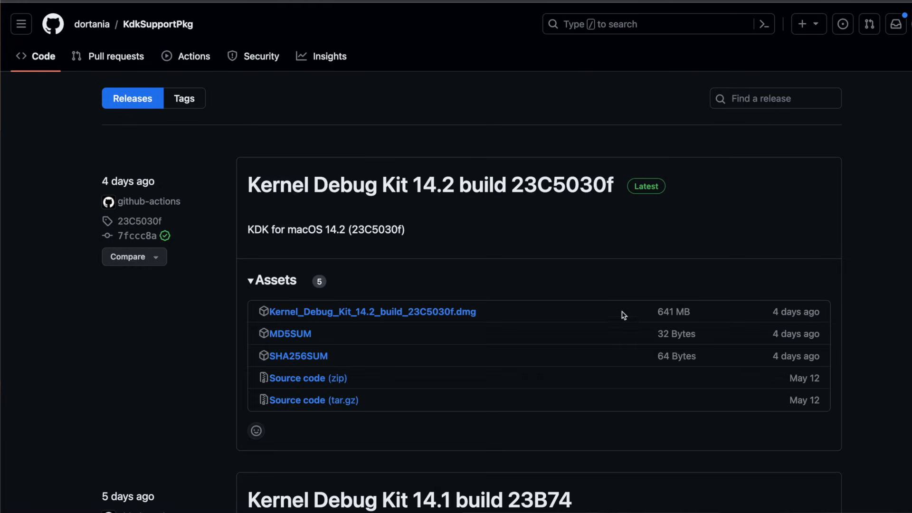
scroll(down, 3)
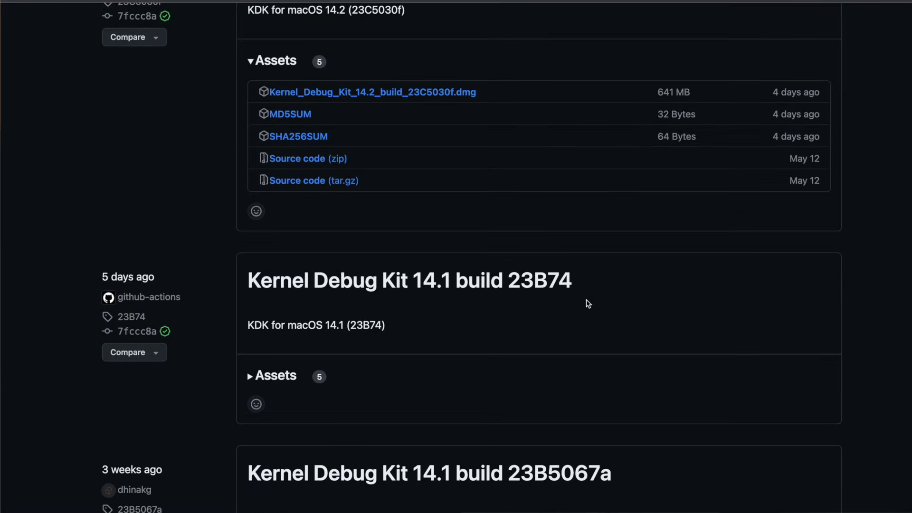
scroll(down, 3)
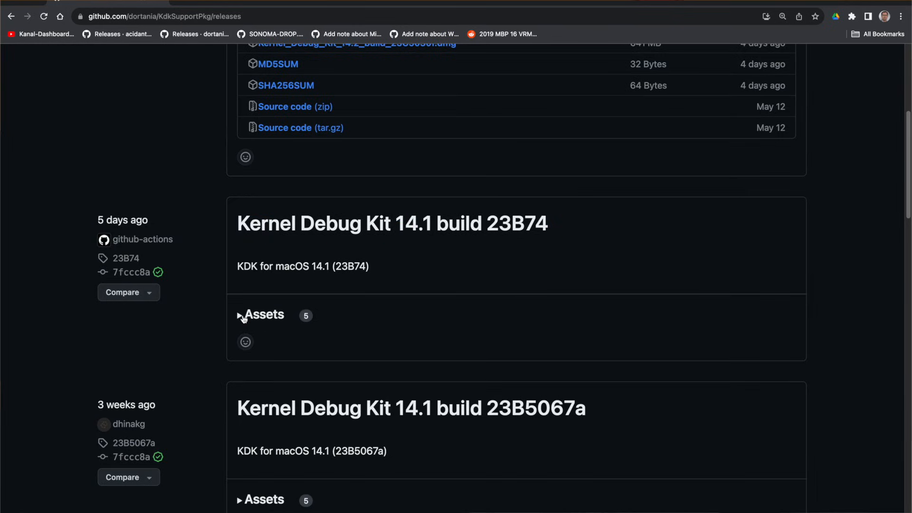
click(263, 314)
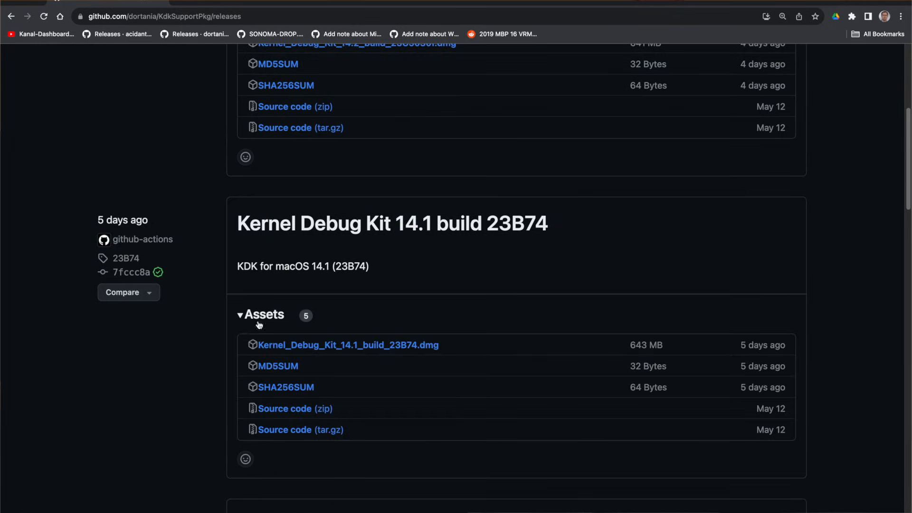
click(349, 345)
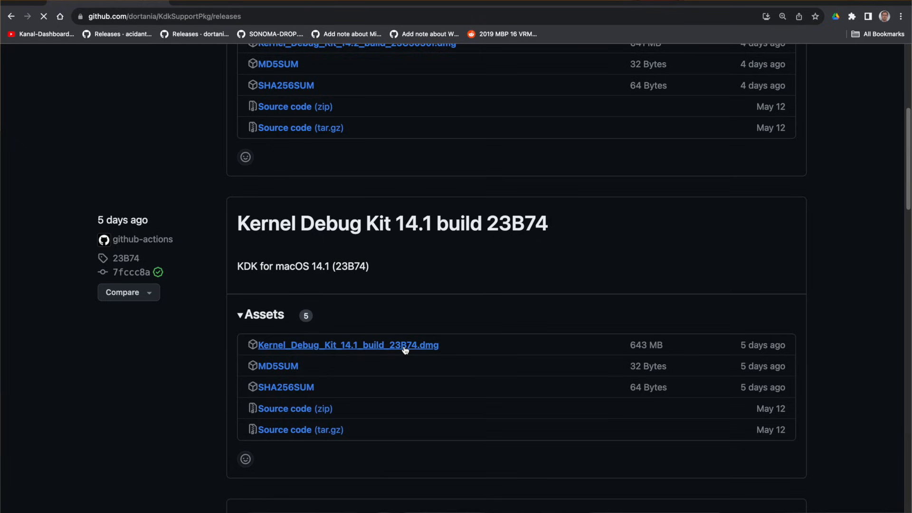